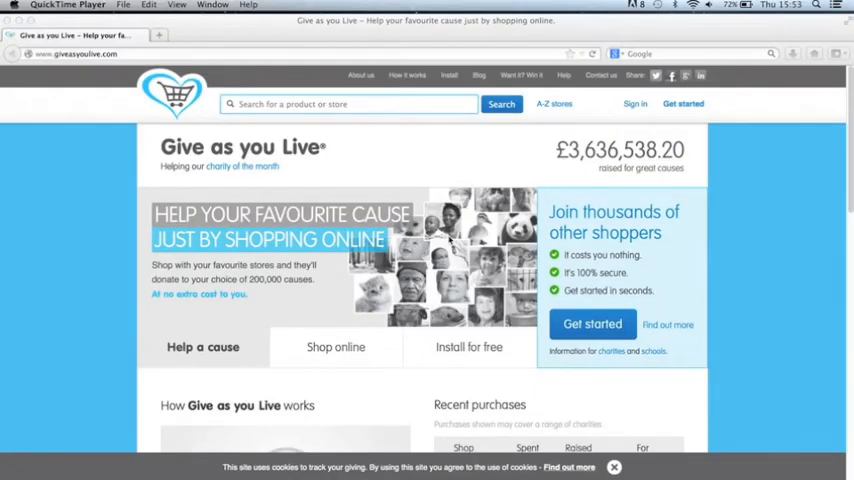
{"action": "mouse_move", "coordinate": [634, 120]}
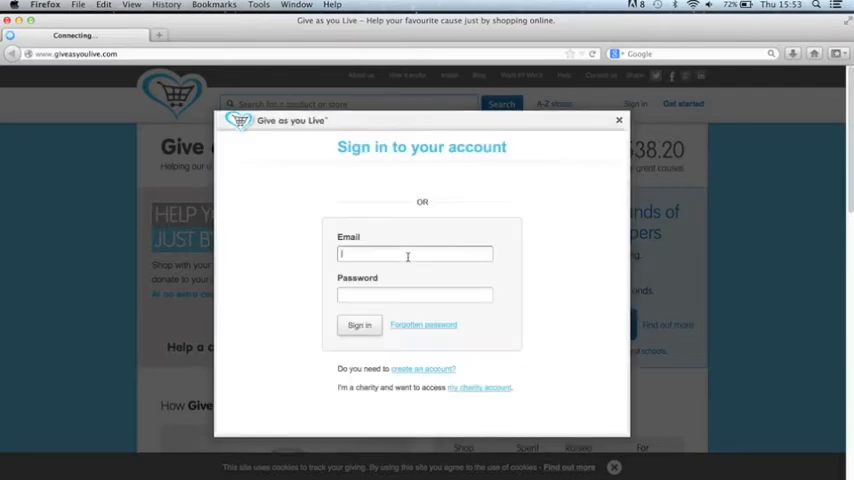
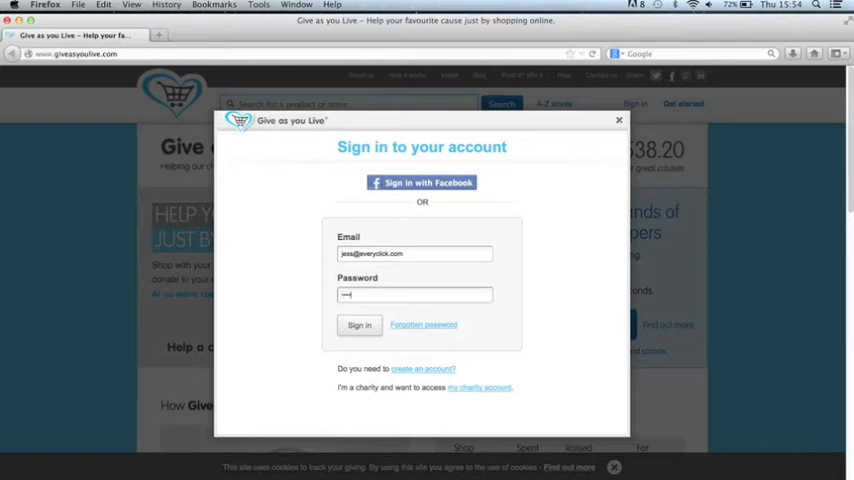
{"action": "left_click", "coordinate": [360, 324]}
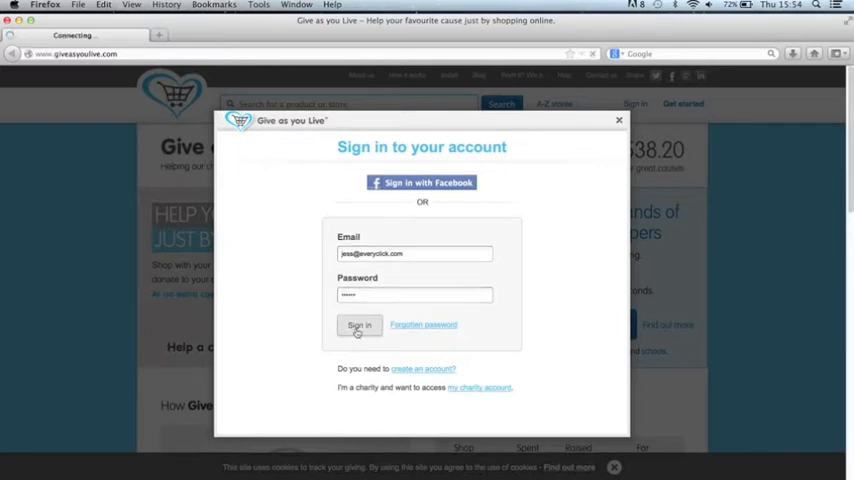
{"action": "left_click", "coordinate": [358, 324]}
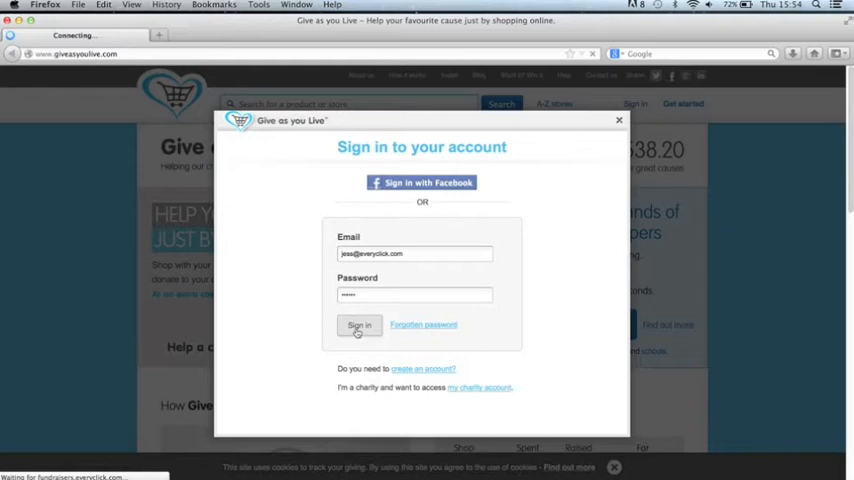
{"action": "left_click", "coordinate": [360, 324]}
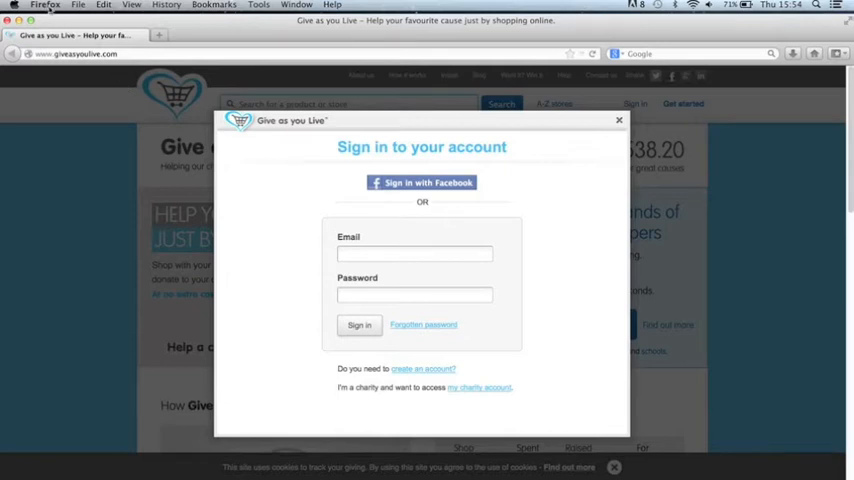
Open Preferences from the Firefox menu, landing on the General section
{"action": "left_click", "coordinate": [42, 6]}
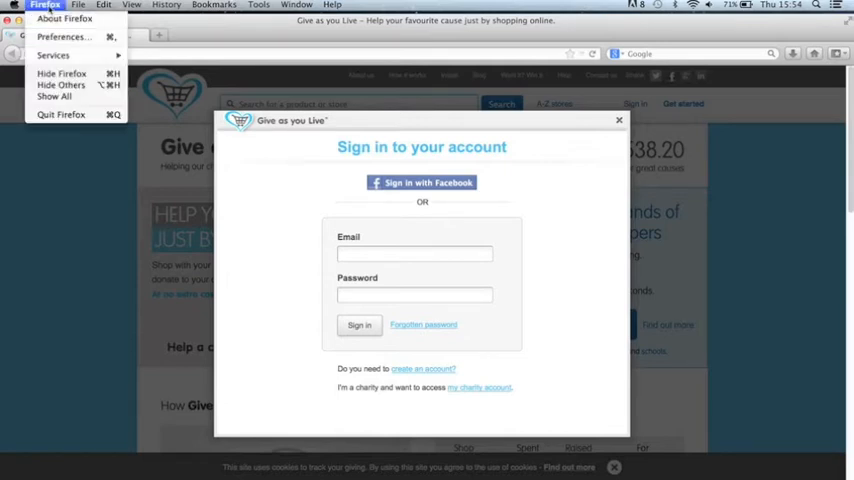
{"action": "mouse_move", "coordinate": [60, 36]}
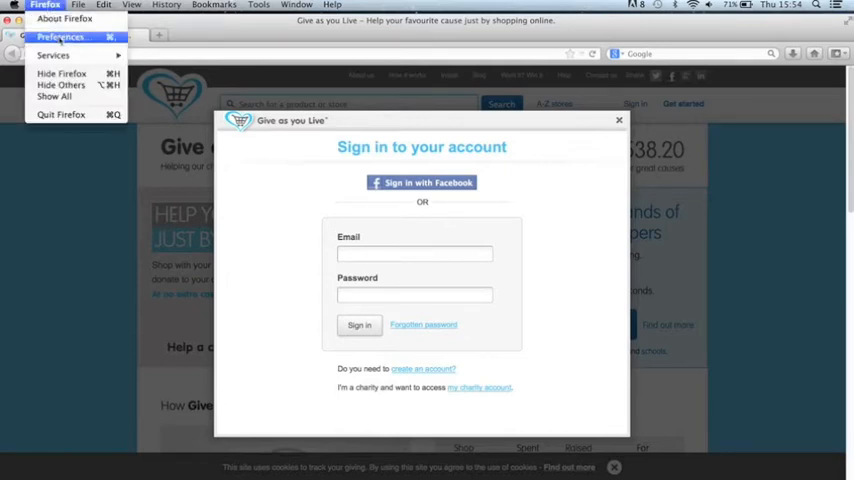
{"action": "left_click", "coordinate": [56, 36]}
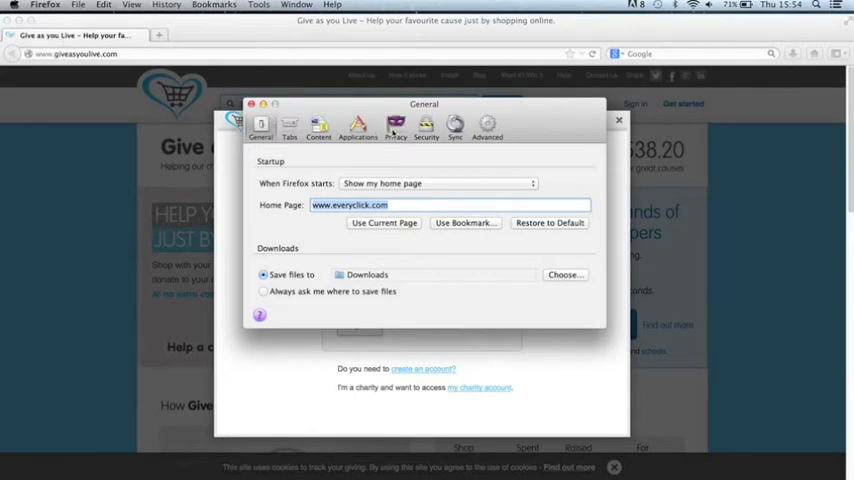
In Privacy, set 'Accept third-party cookies' to Always
{"action": "left_click", "coordinate": [396, 128]}
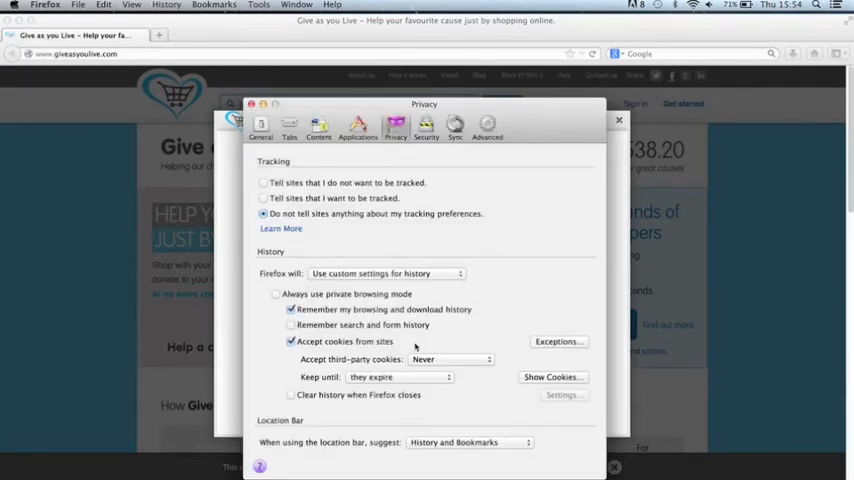
{"action": "left_click", "coordinate": [452, 360]}
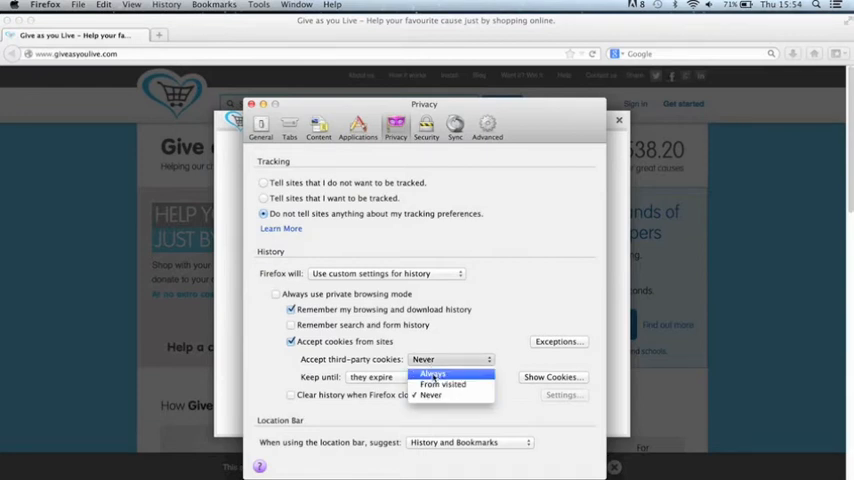
{"action": "left_click", "coordinate": [448, 372]}
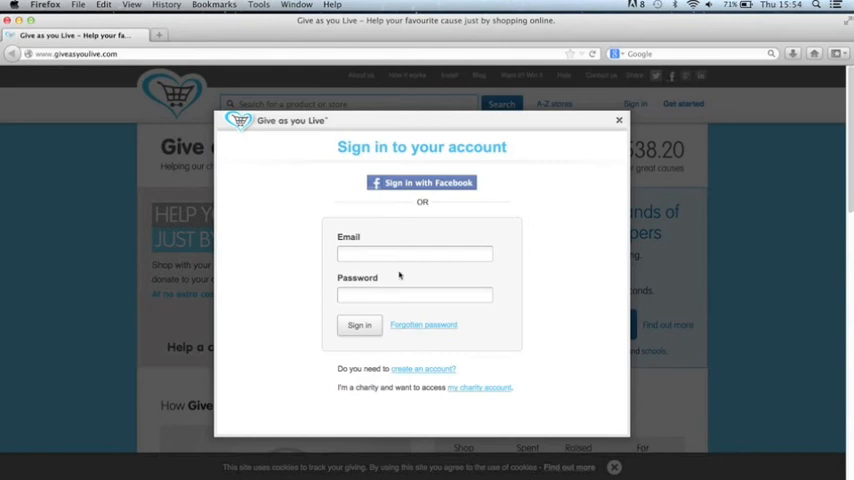
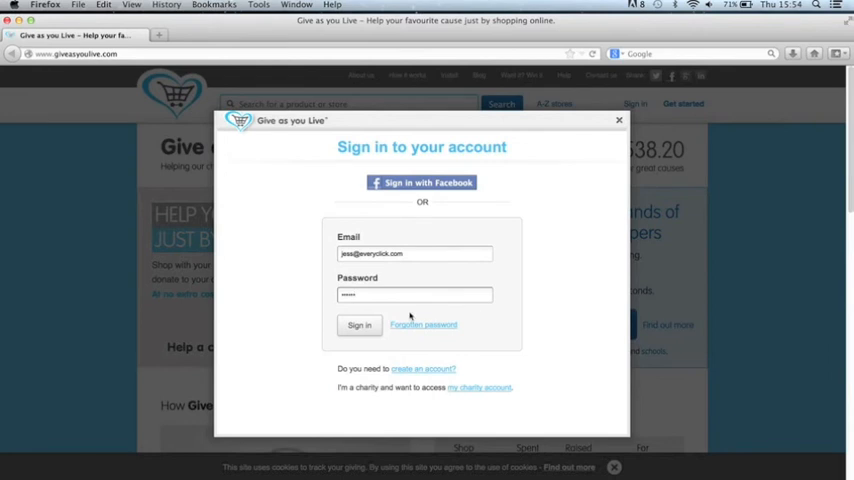
Enter the email starting 'jess' and password, then sign in to reach the stores page
{"action": "left_click", "coordinate": [360, 324]}
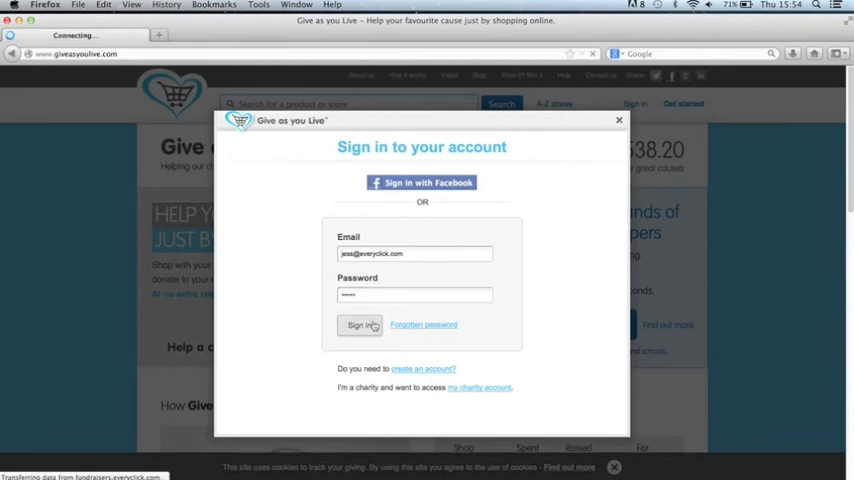
{"action": "left_click", "coordinate": [360, 324]}
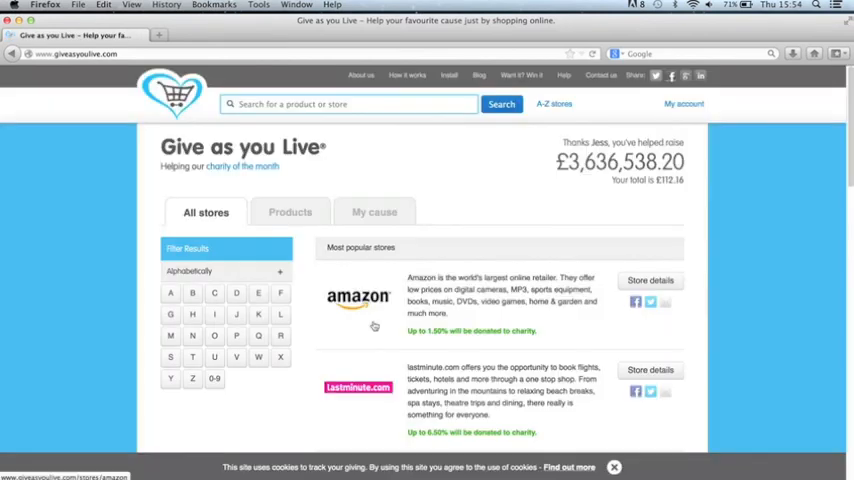